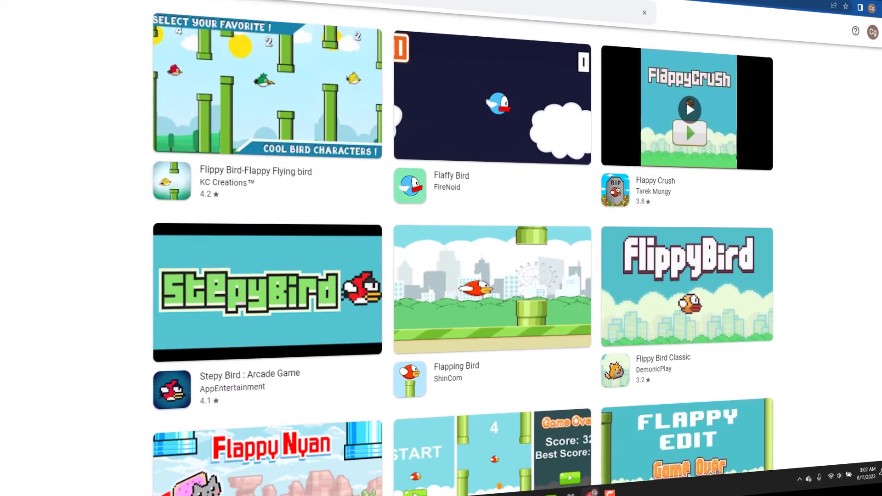
Search Google for a free-download Flappy Bird 3D model
scroll("down", 3)
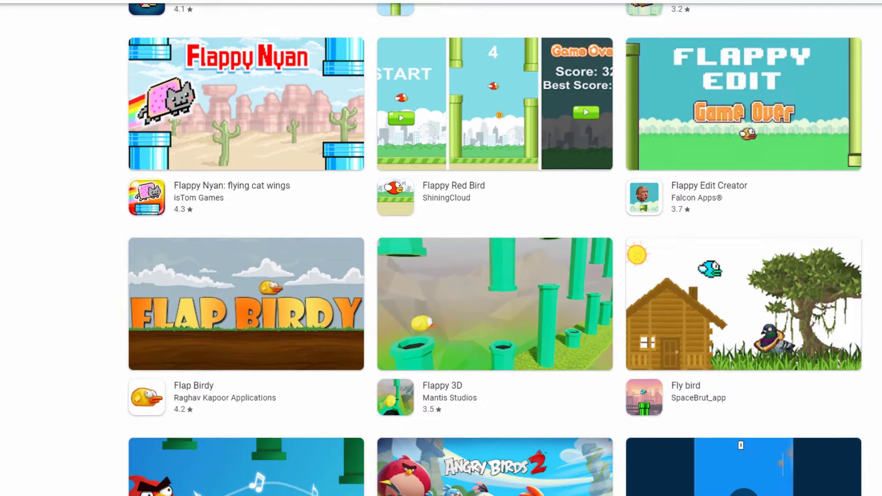
scroll("down", 3)
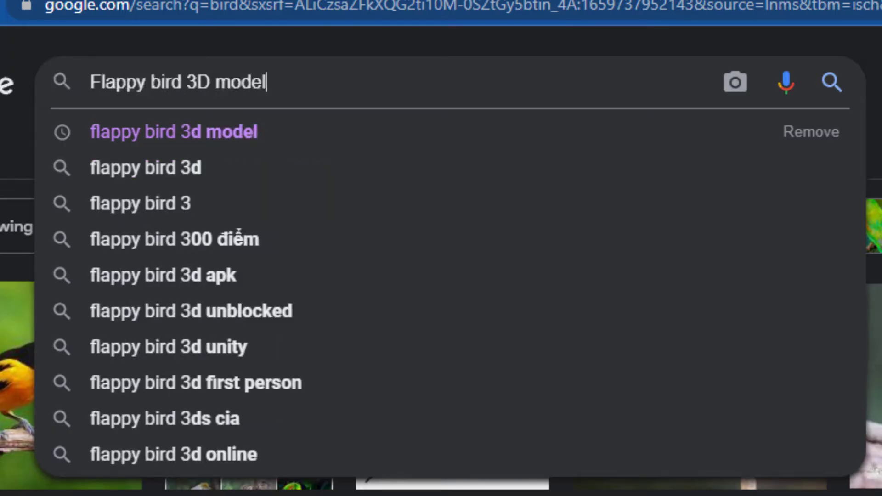
type("free download plea")
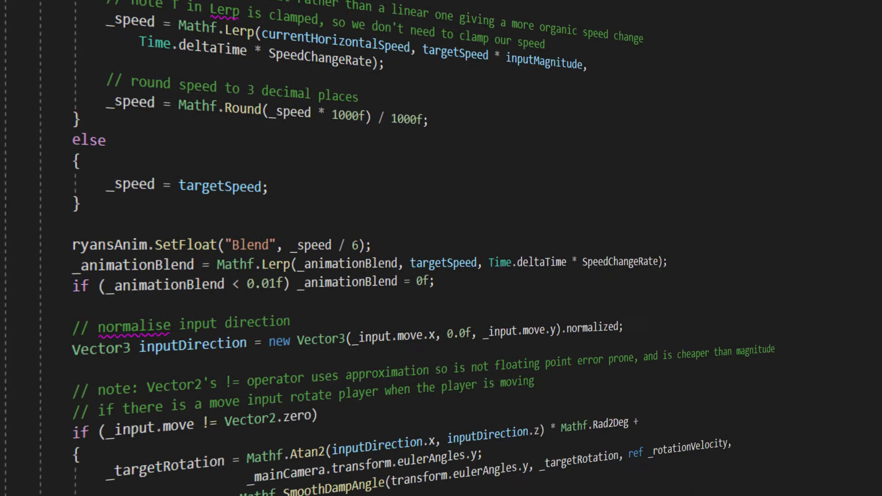
scroll("down", 3)
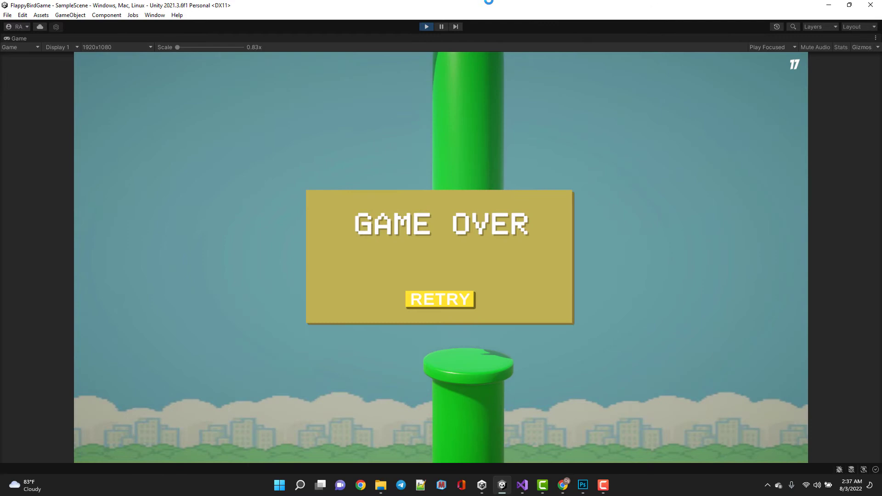
Retry the Flappy Bird game from the Game Over panel after scoring 11
left_click(440, 299)
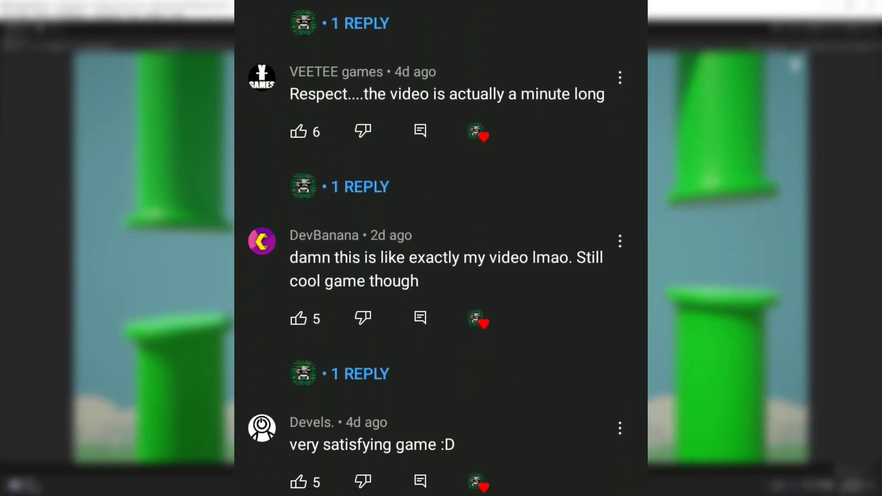
scroll("down", 3)
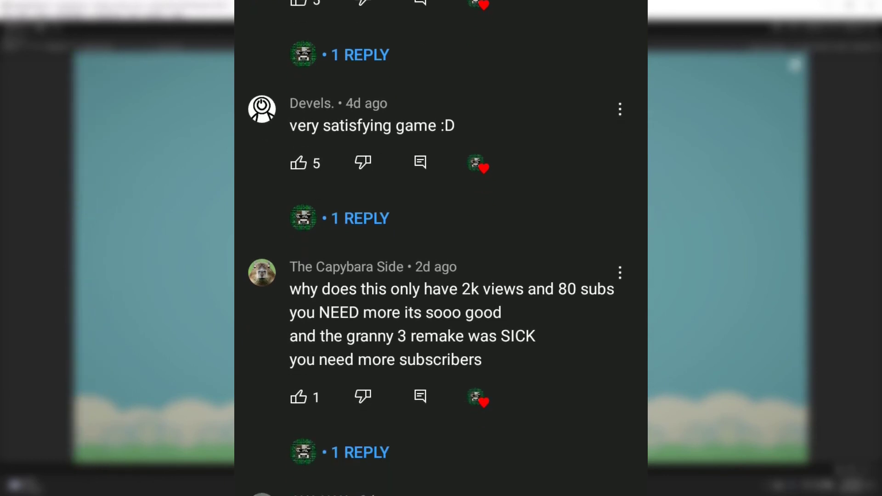
scroll("down", 3)
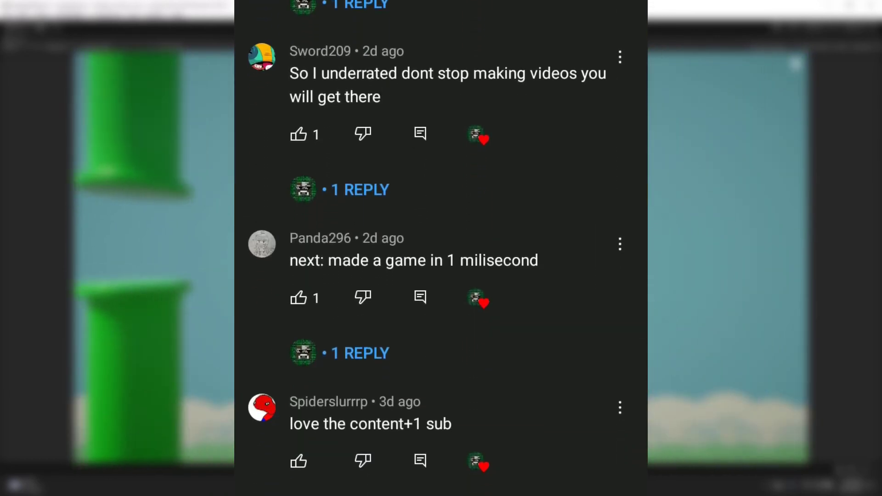
scroll("down", 3)
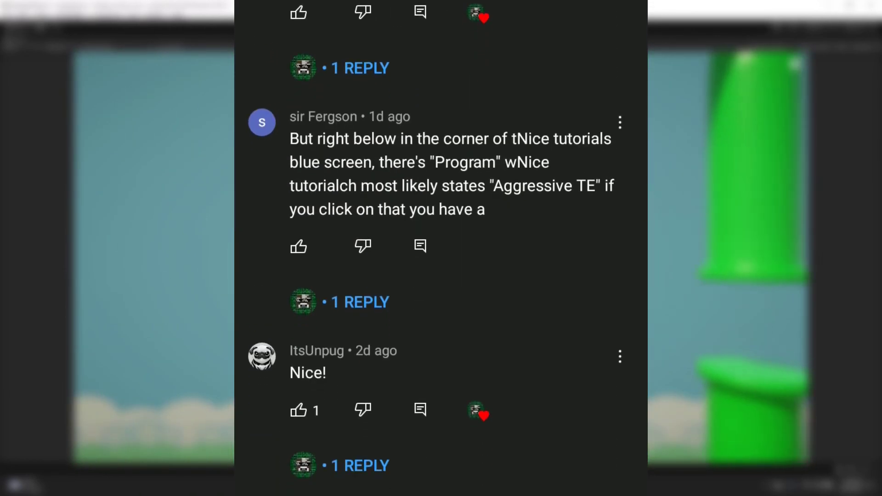
scroll("down", 3)
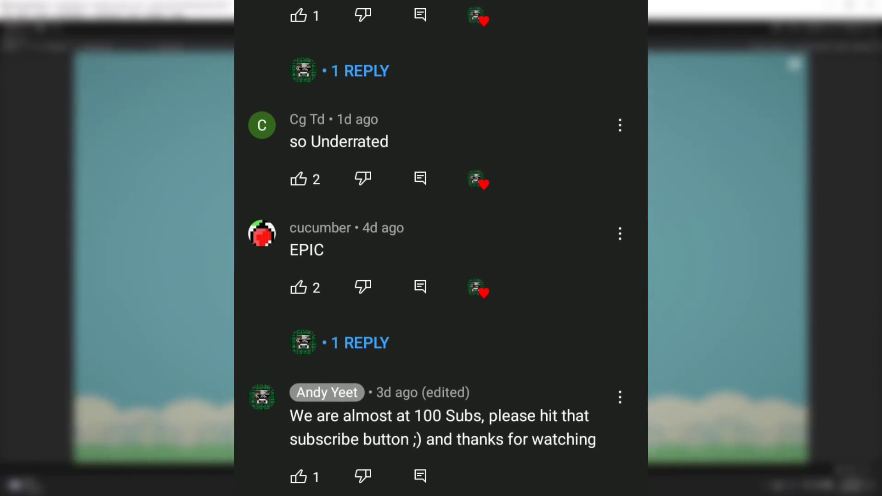
scroll("down", 3)
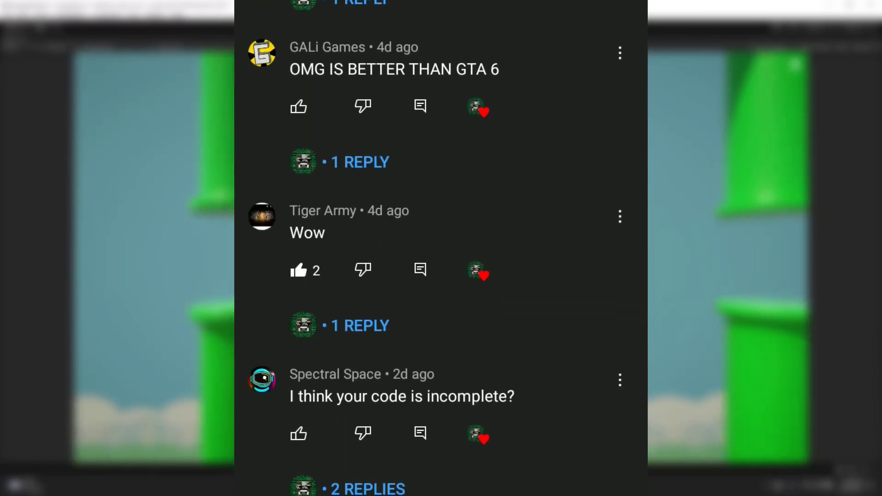
scroll("down", 3)
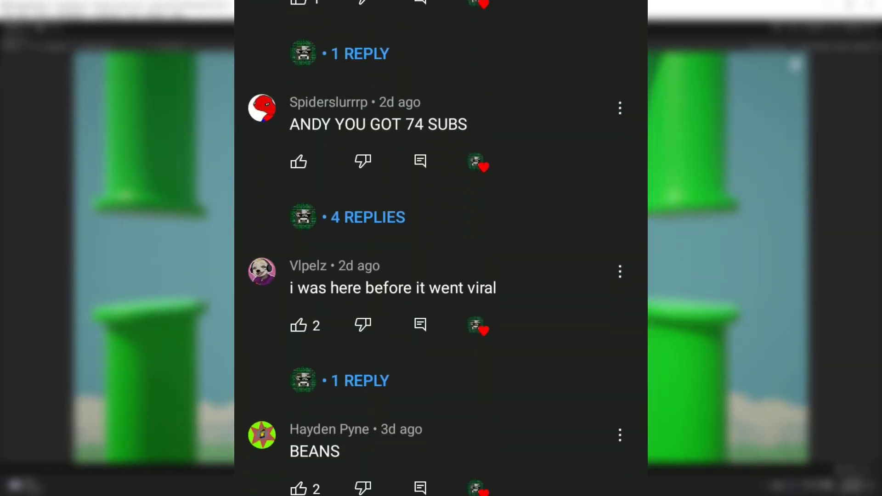